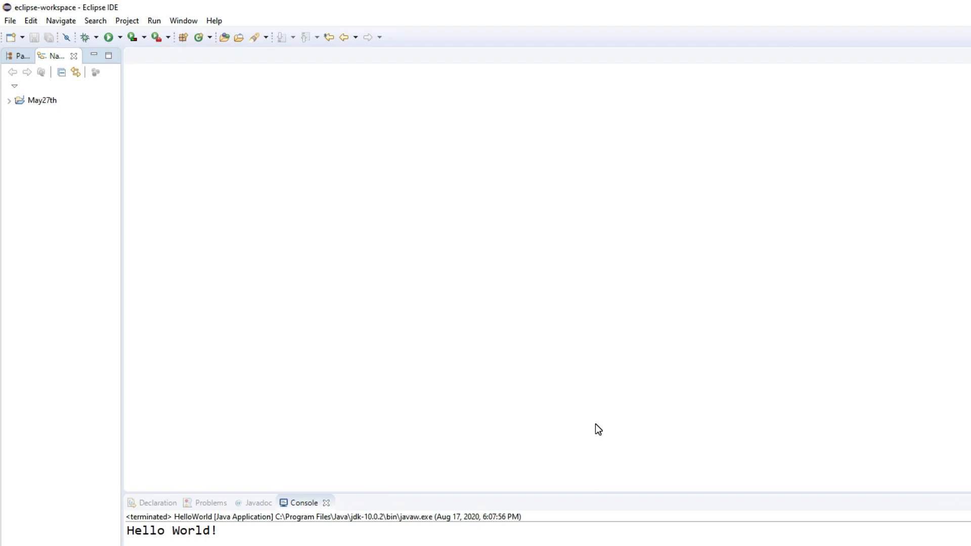
mouse_move(964, 72)
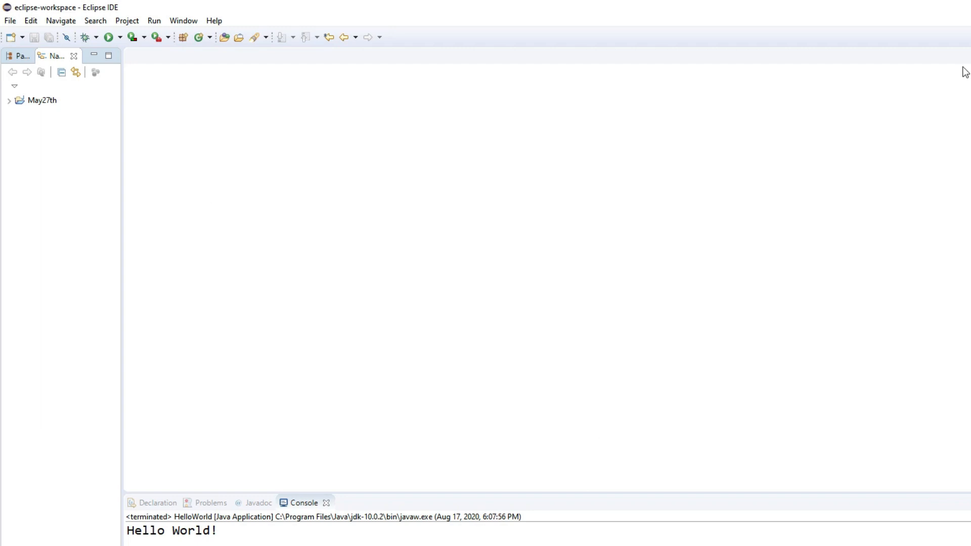
mouse_move(207, 111)
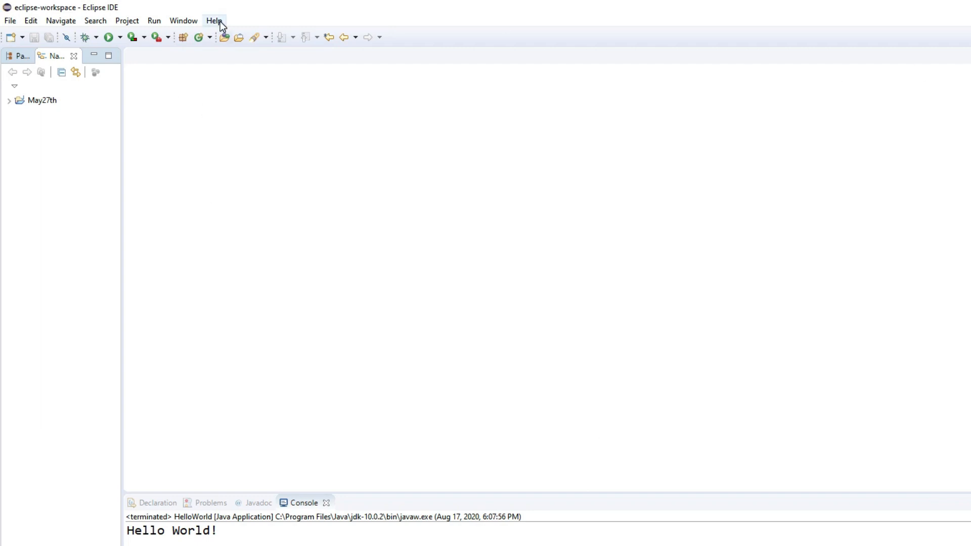
Step: Add a repository named e(fx)clipse pointing at the 3.0.0 update site in the Install wizard
left_click(214, 20)
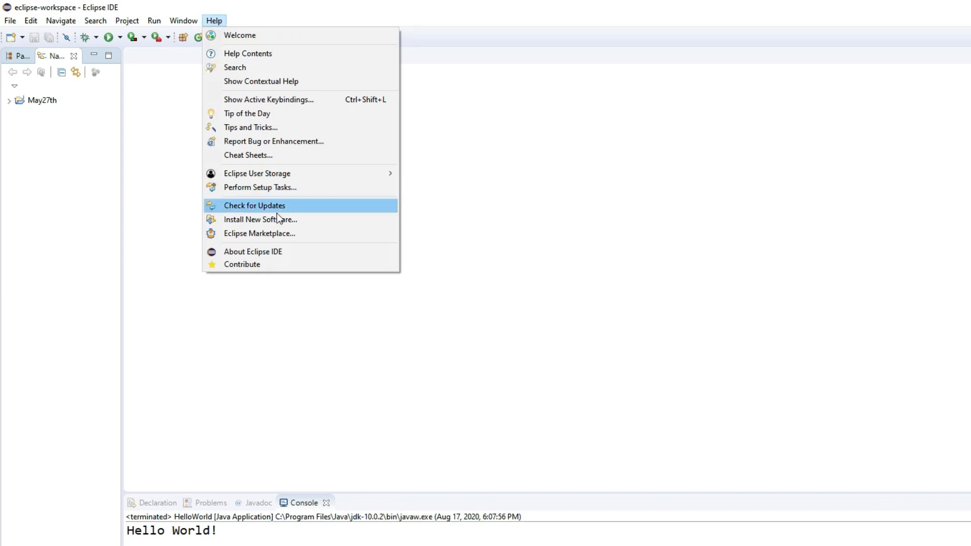
left_click(260, 219)
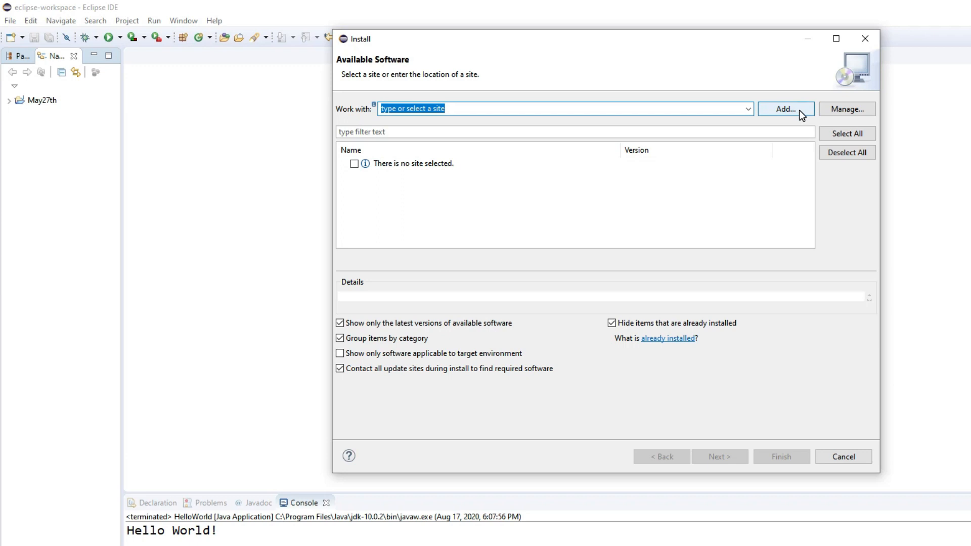
left_click(785, 108)
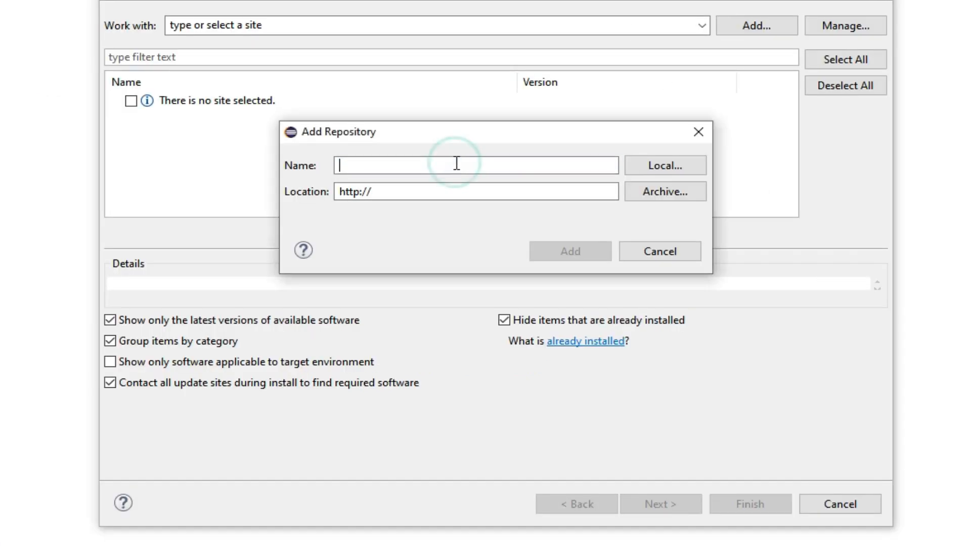
type("e(fx)clipse")
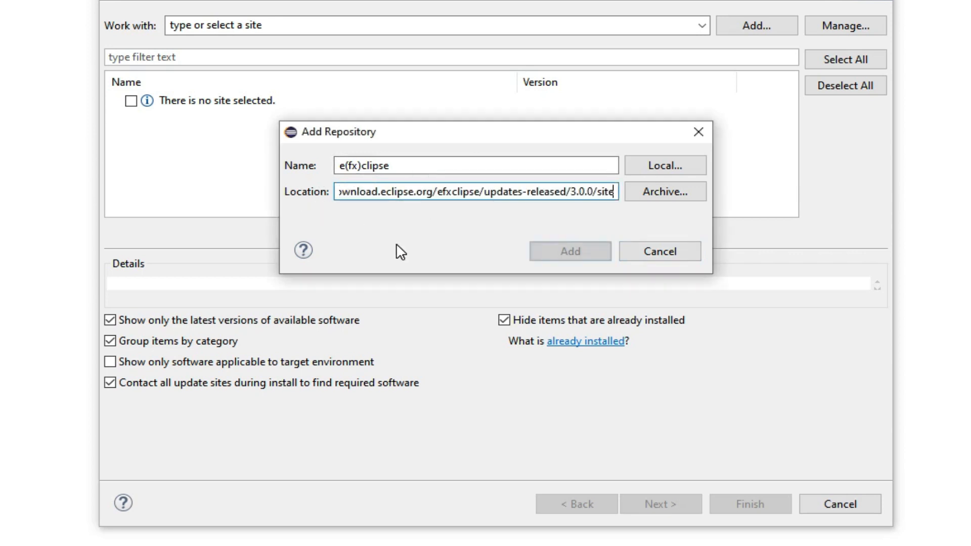
mouse_move(569, 251)
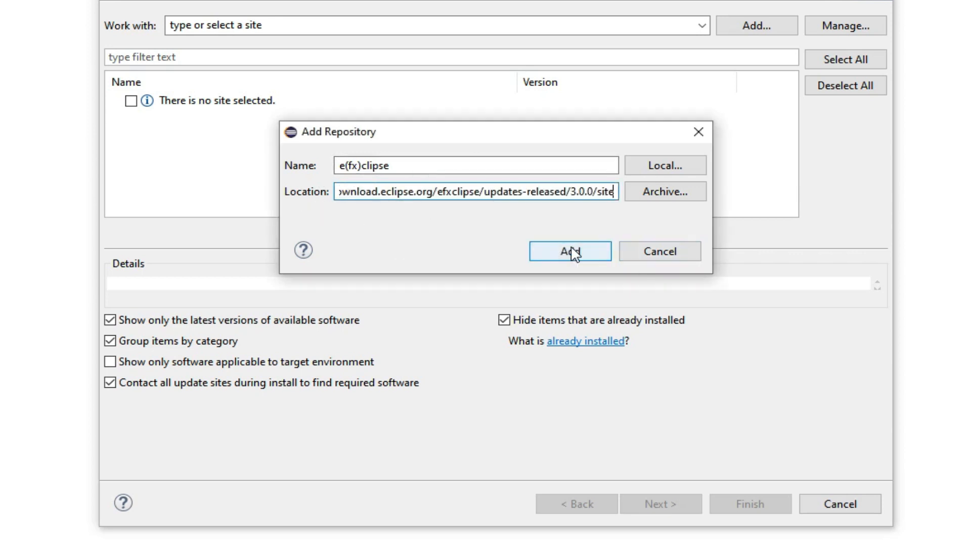
left_click(570, 251)
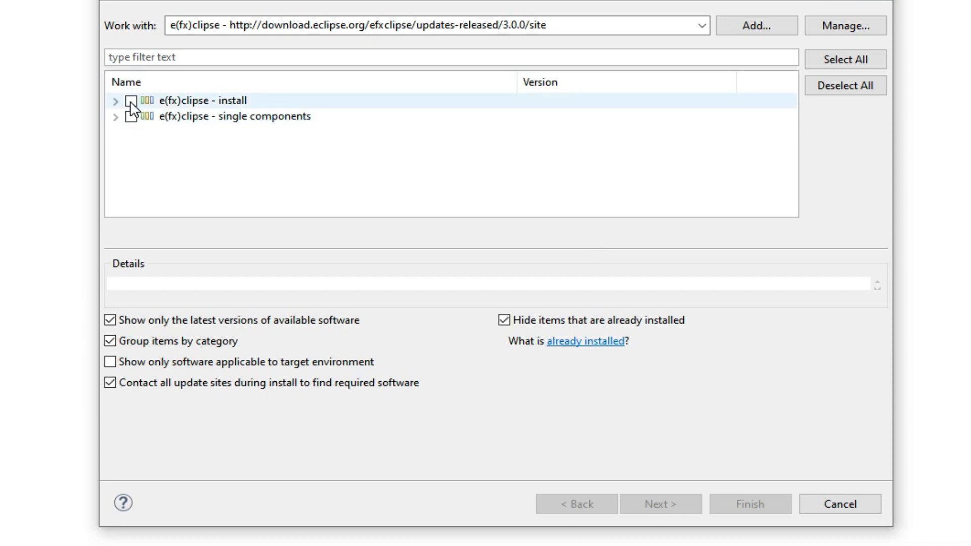
Step: Select both e(fx)clipse categories (11 items), show already installed items, and proceed
left_click(131, 100)
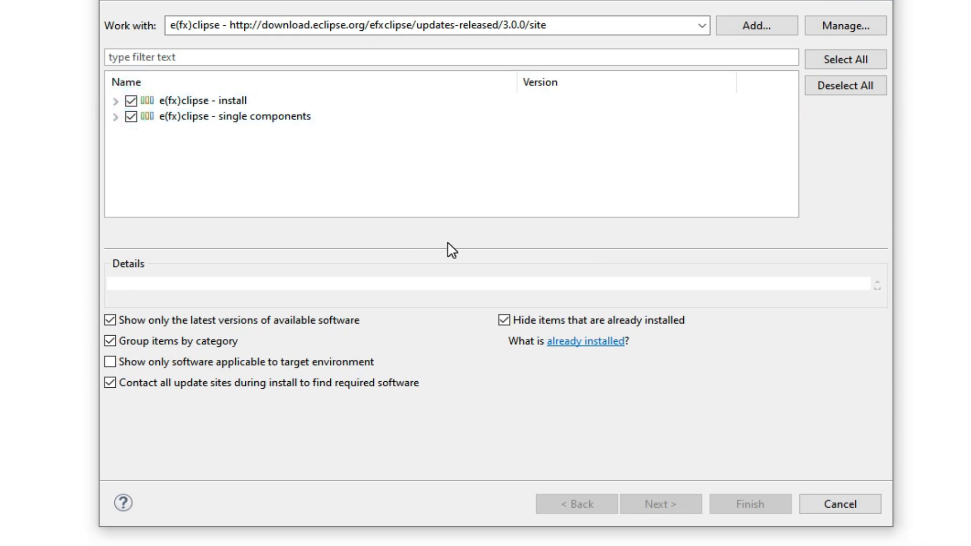
left_click(504, 321)
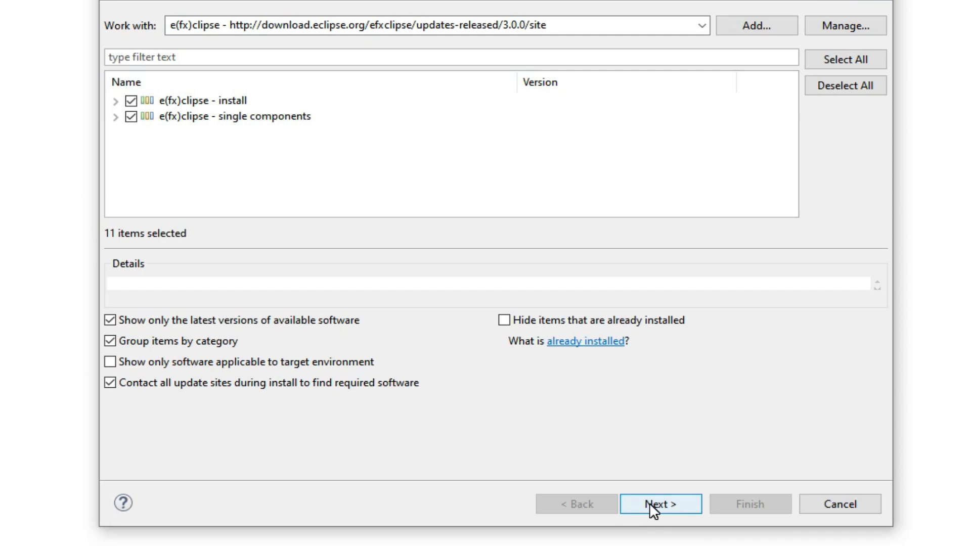
left_click(660, 504)
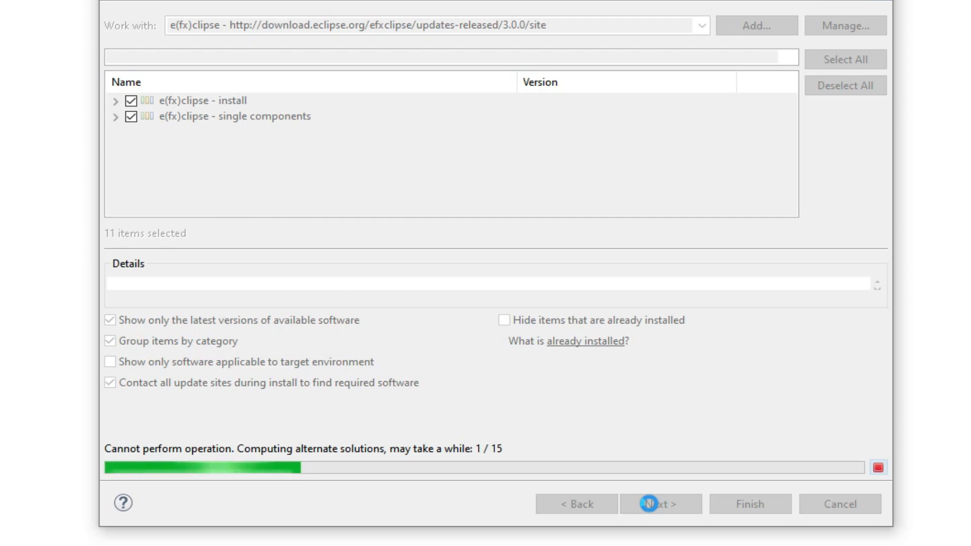
Step: Accept the e(fx)clipse license agreement and finish the installation up to the restart prompt
left_click(657, 503)
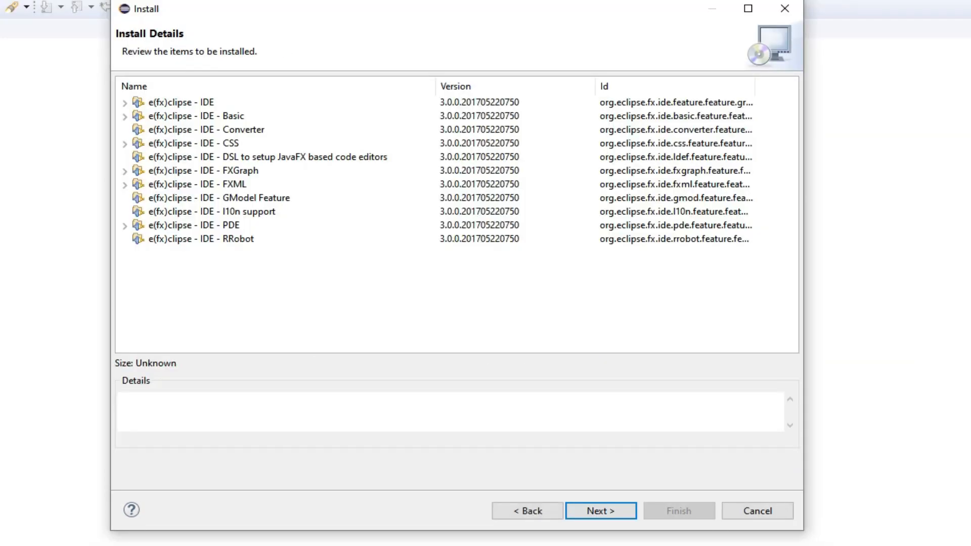
left_click(598, 511)
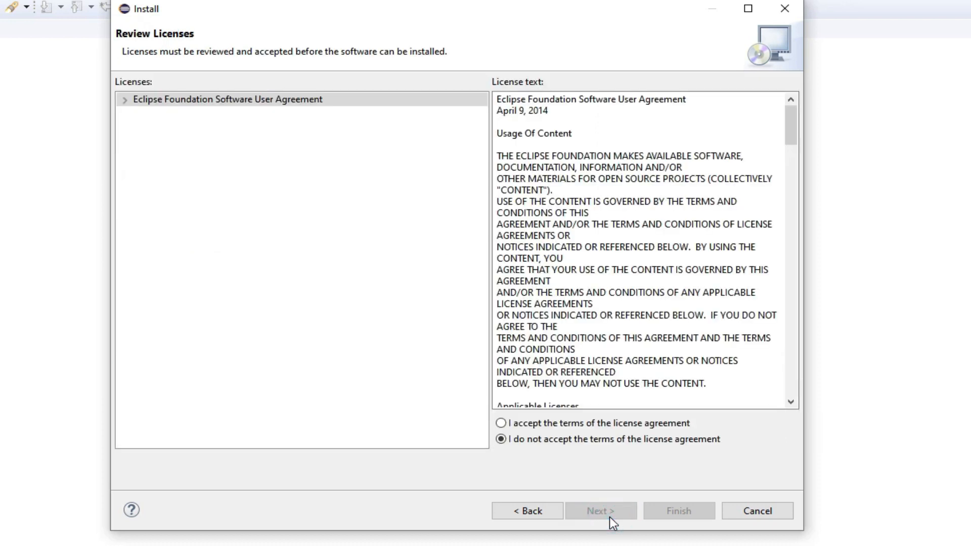
left_click(501, 423)
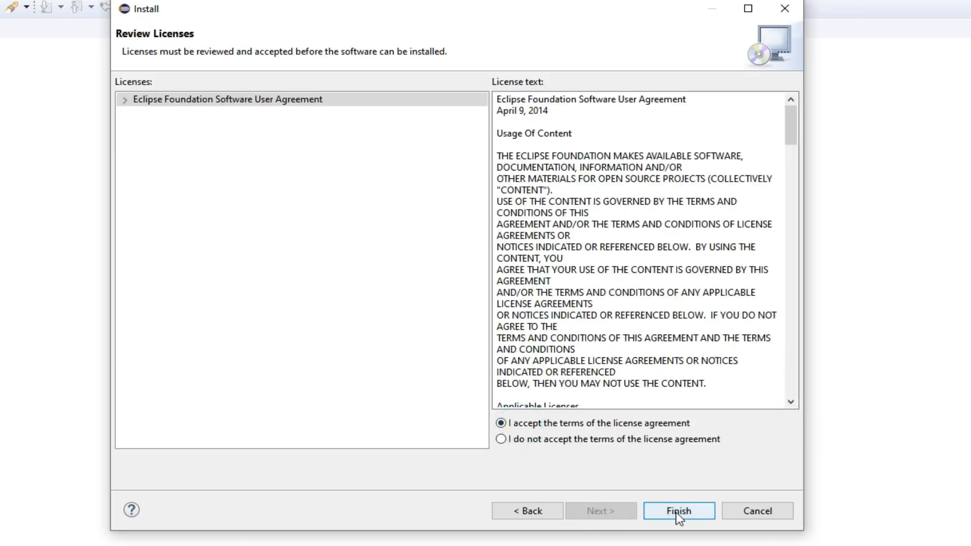
left_click(678, 511)
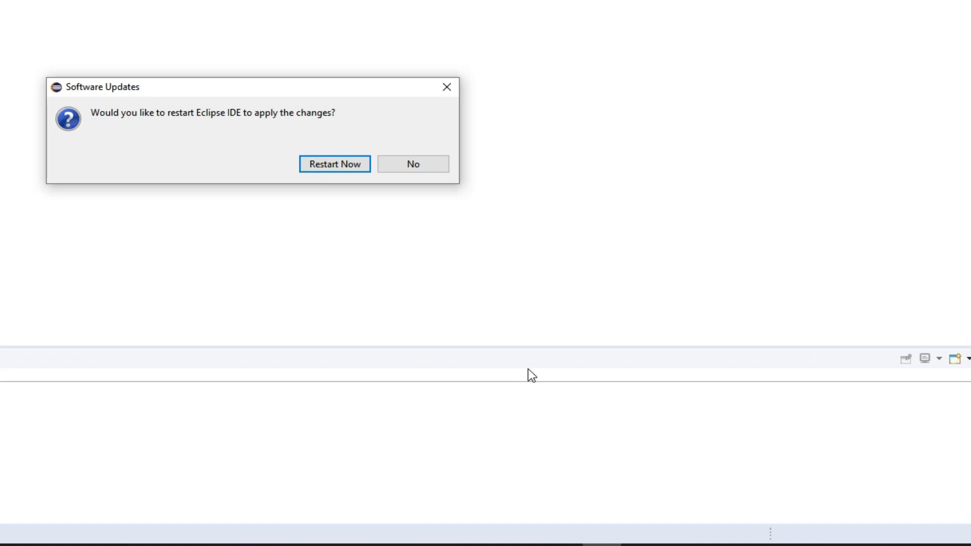
mouse_move(317, 92)
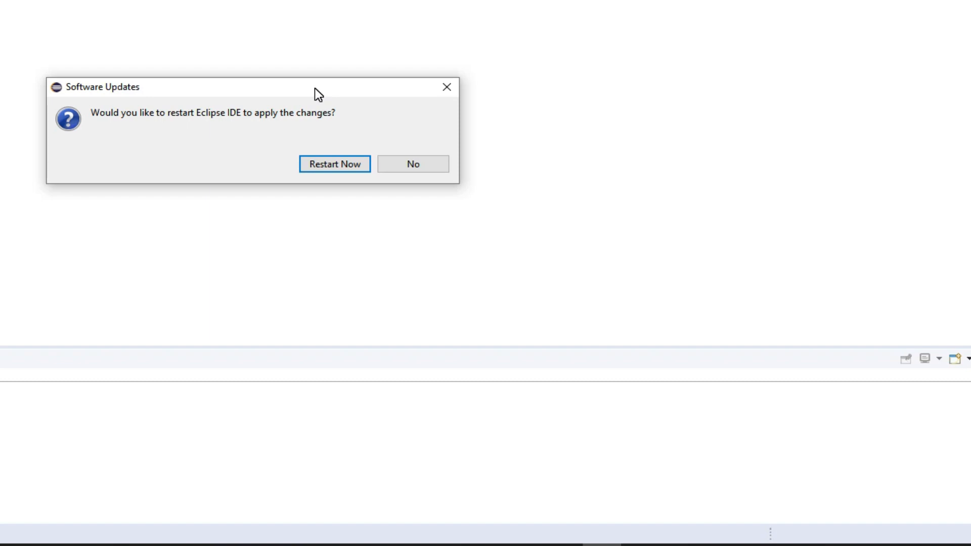
Step: Restart Eclipse and begin a new Java project named DemoFX on JavaSE-10
left_click(334, 164)
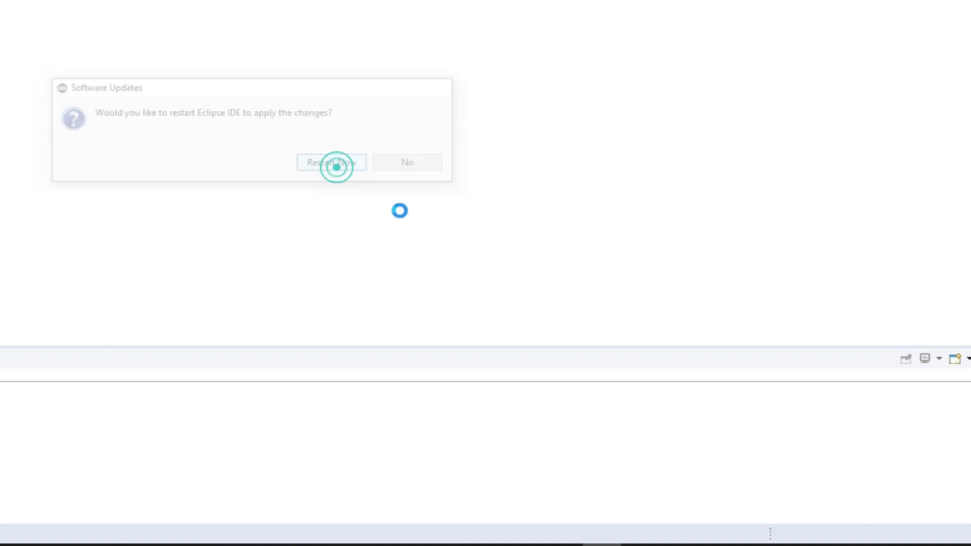
left_click(331, 162)
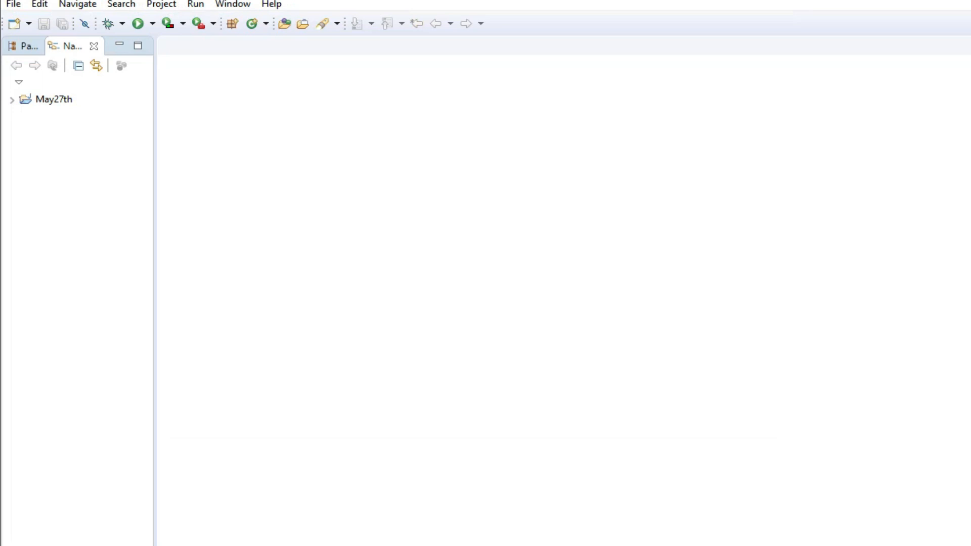
left_click(13, 5)
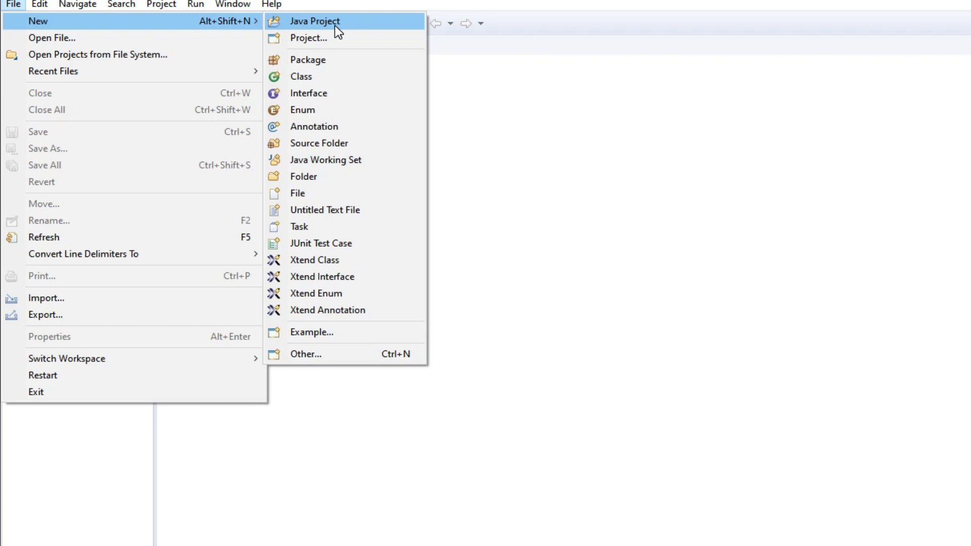
left_click(316, 21)
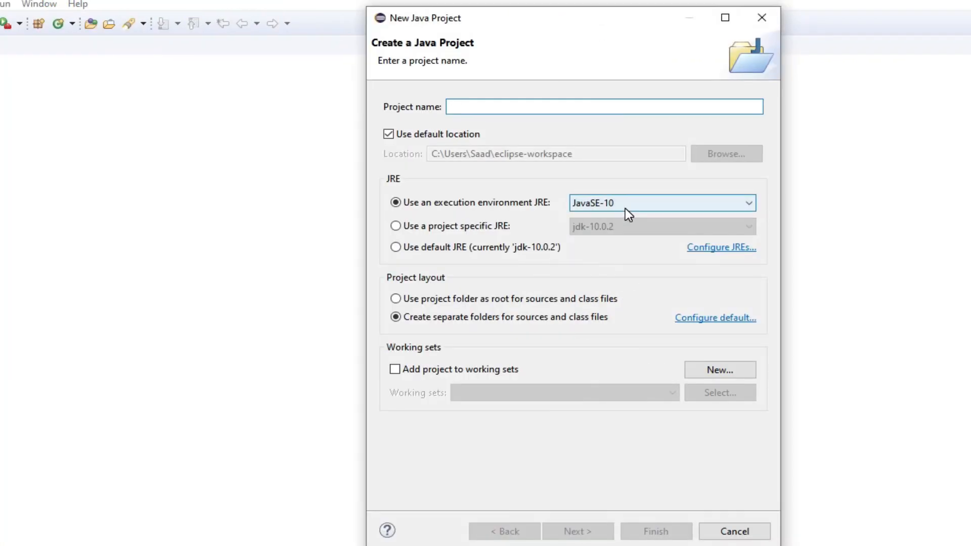
type("DemoFX")
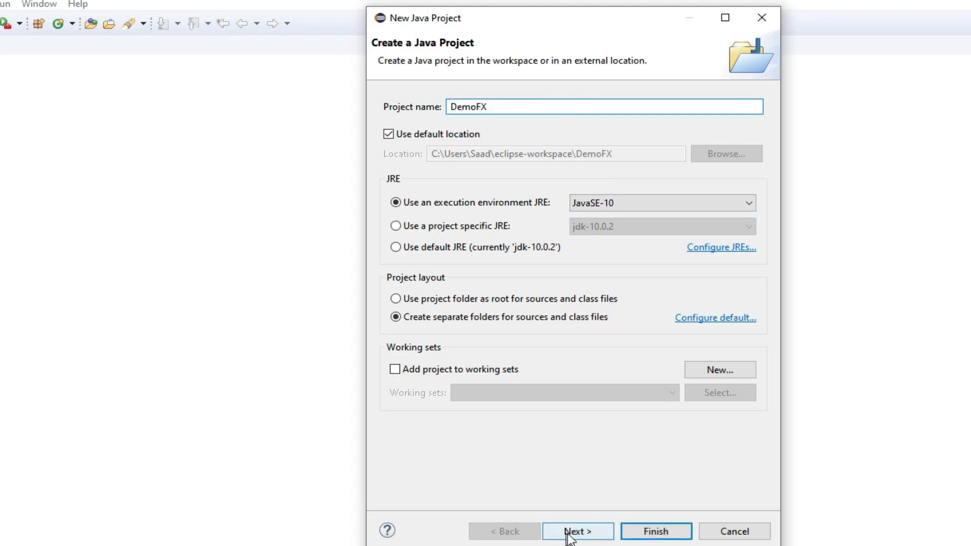
left_click(577, 531)
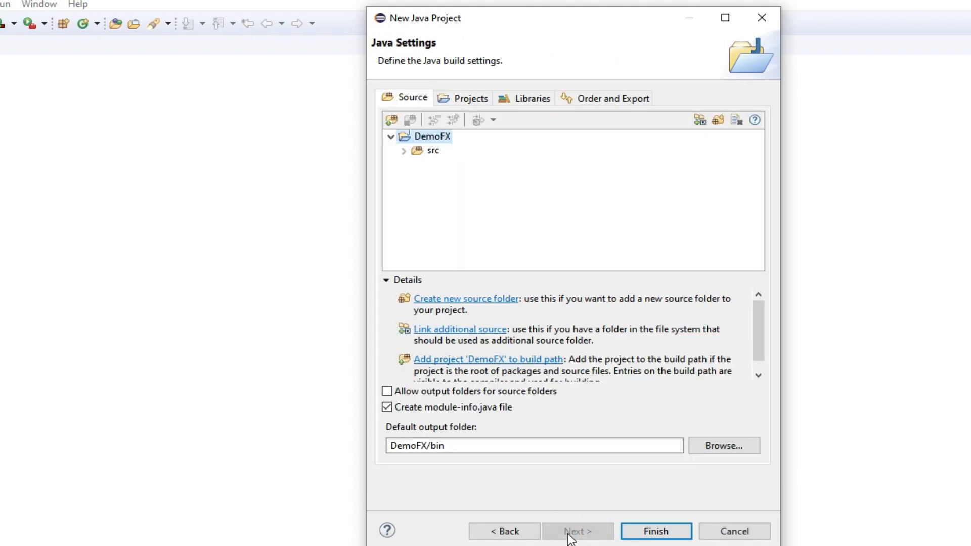
Step: Export the JRE System Library [JavaSE-10] in Order and Export and finish creating DemoFX
left_click(611, 98)
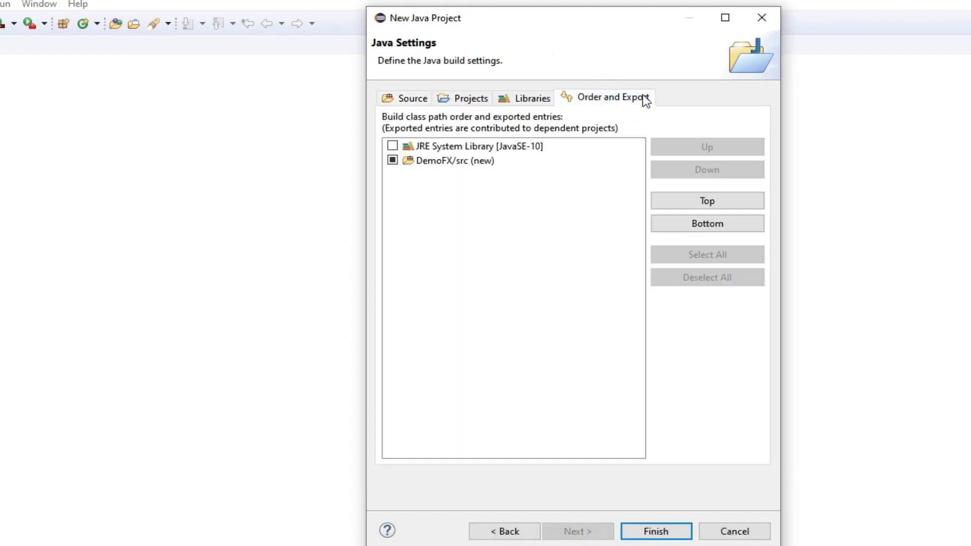
left_click(393, 146)
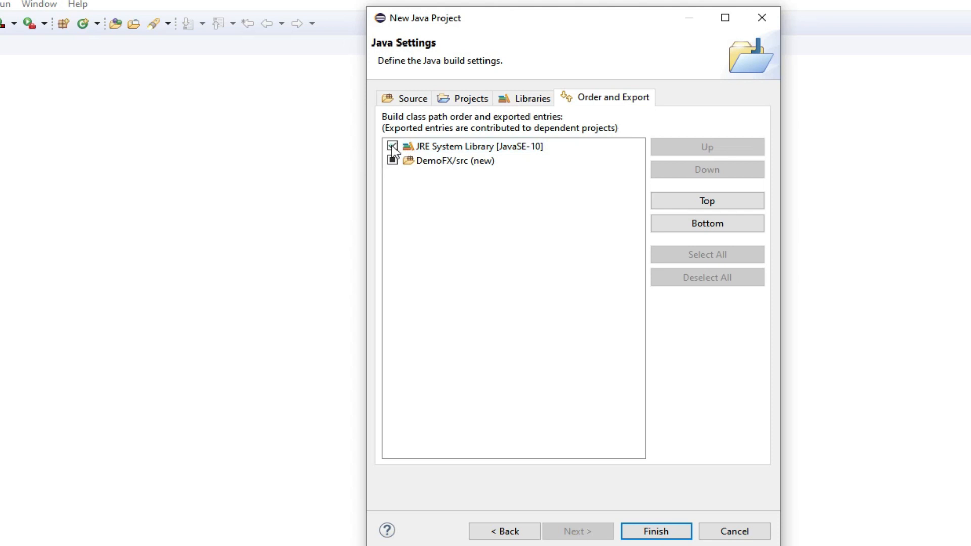
left_click(392, 146)
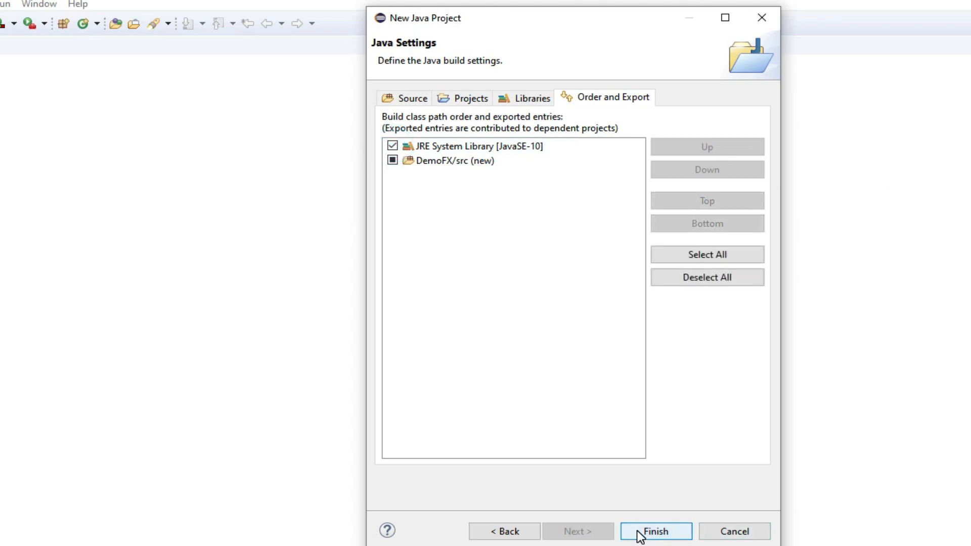
left_click(654, 531)
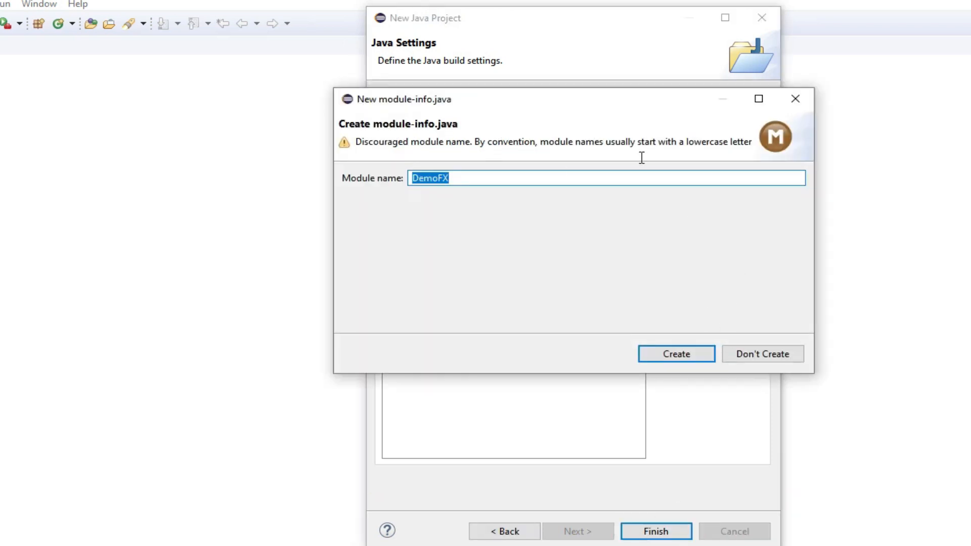
mouse_move(616, 191)
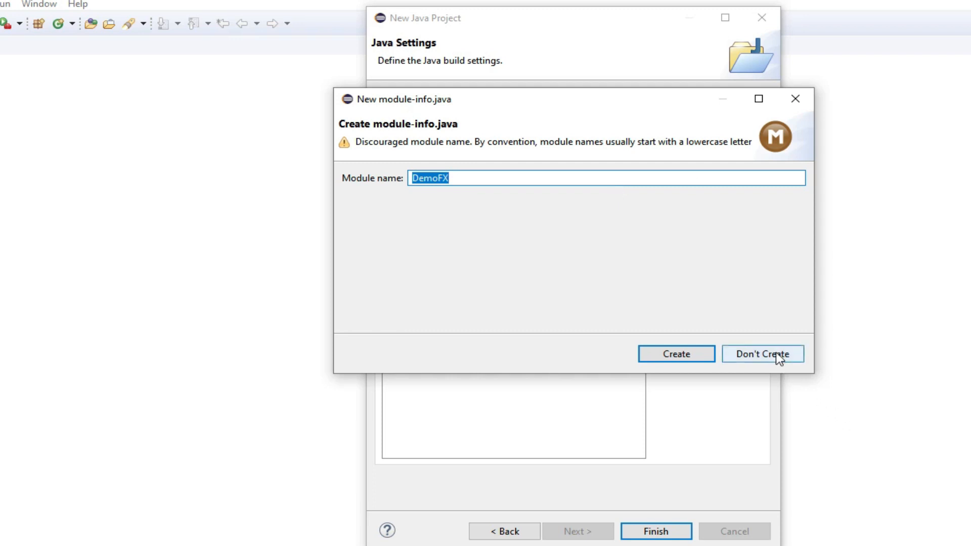
Step: Skip module-info and start a new Java class named HelloWorld
left_click(763, 355)
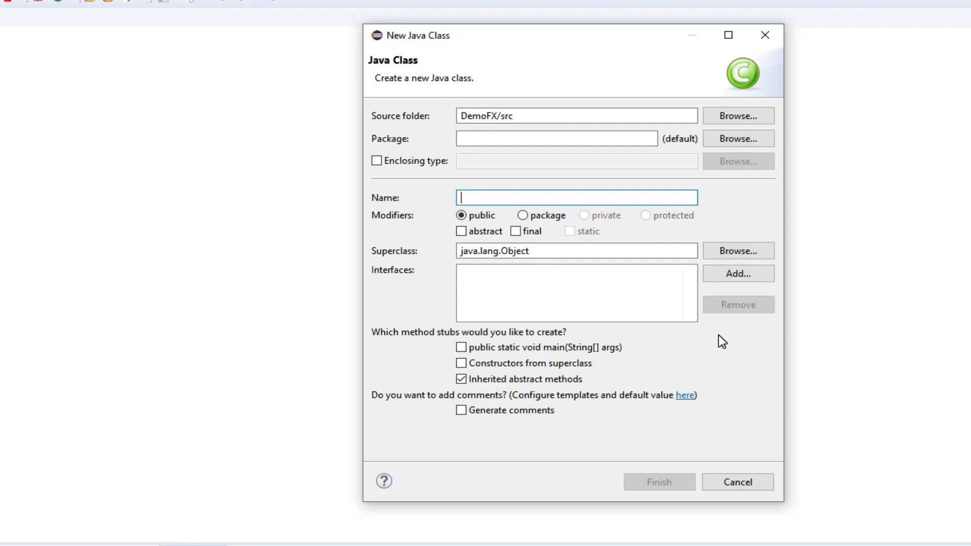
type("Hr")
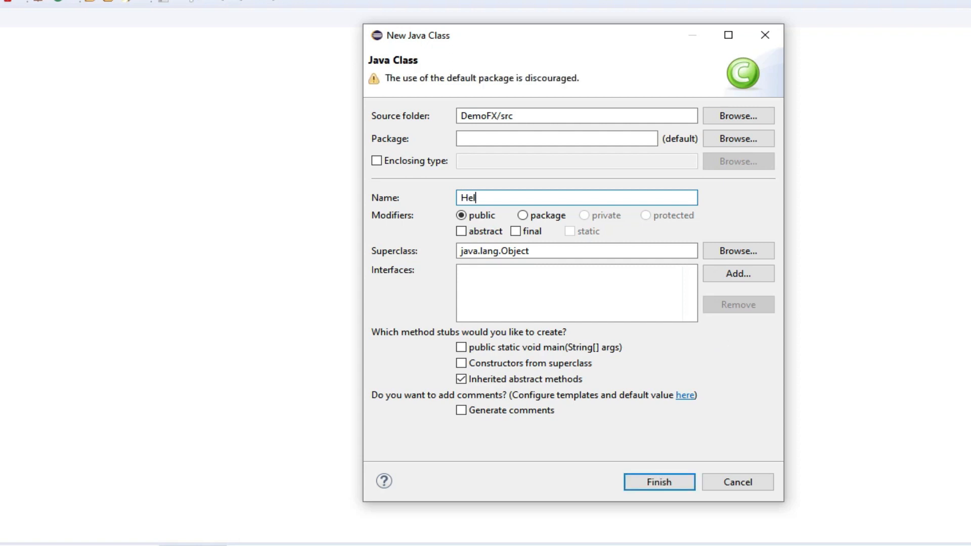
type("loWorld")
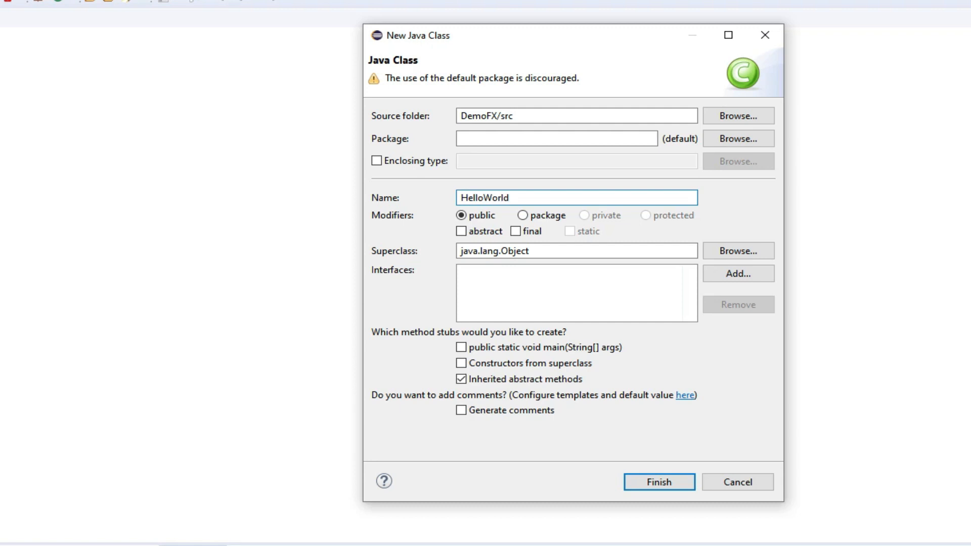
left_click(737, 251)
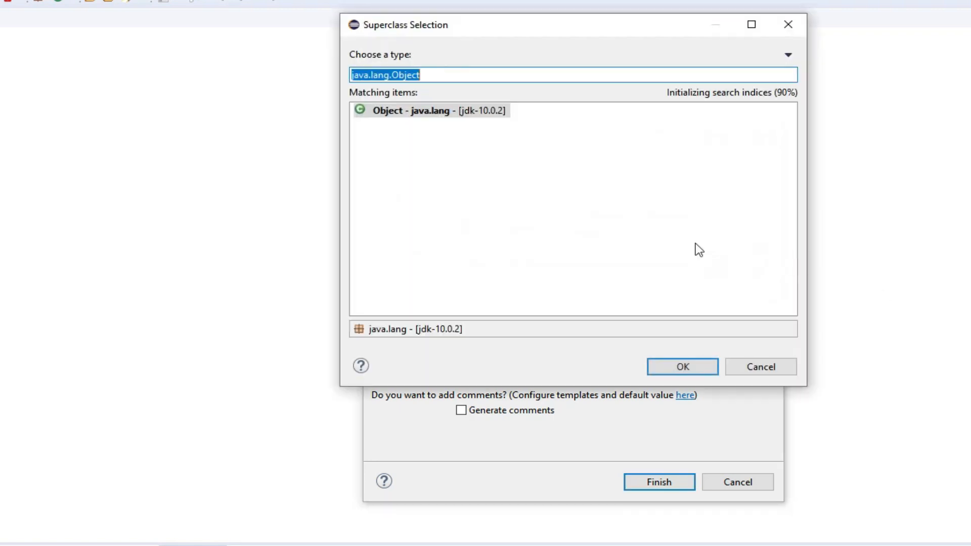
Step: Set the superclass to javafx.application.Application and create the HelloWorld class with a main stub
type("Applic")
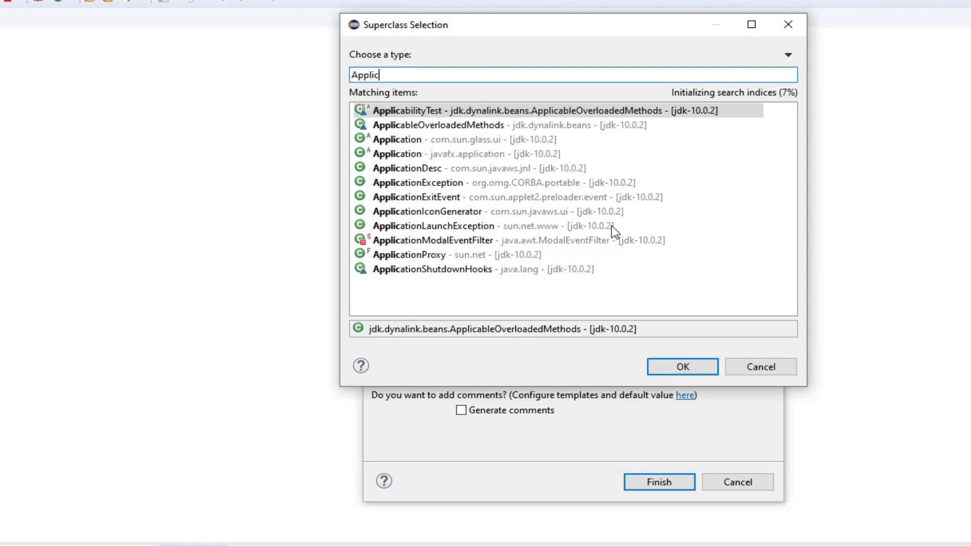
type("ation")
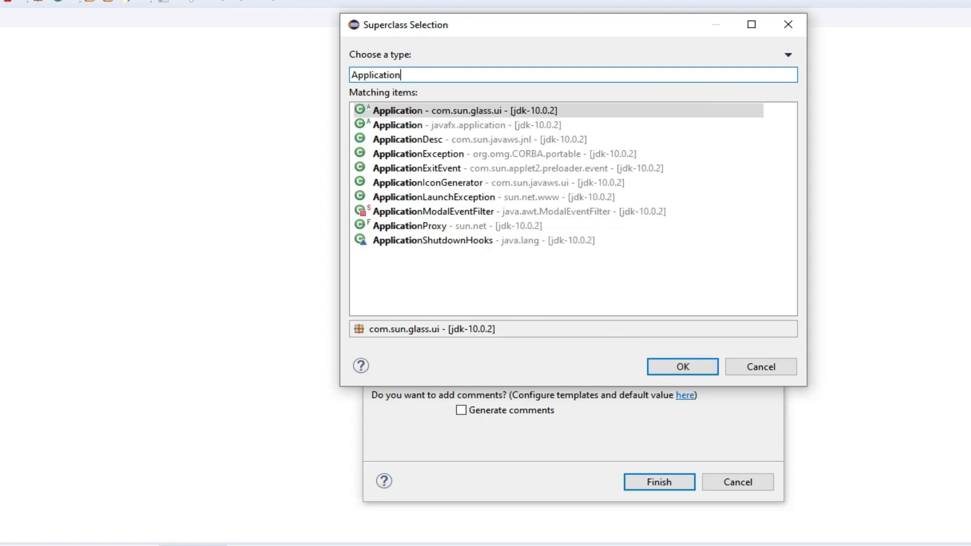
mouse_move(617, 209)
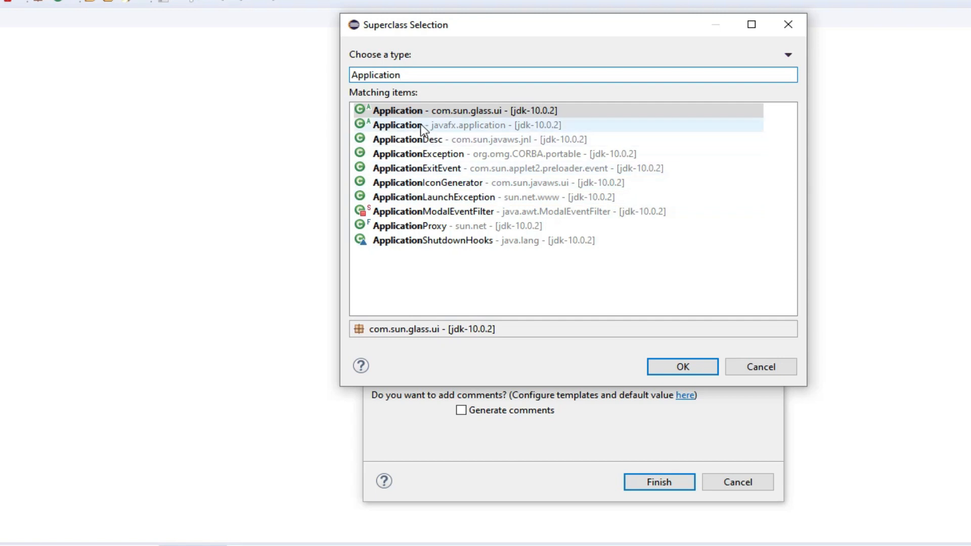
left_click(458, 124)
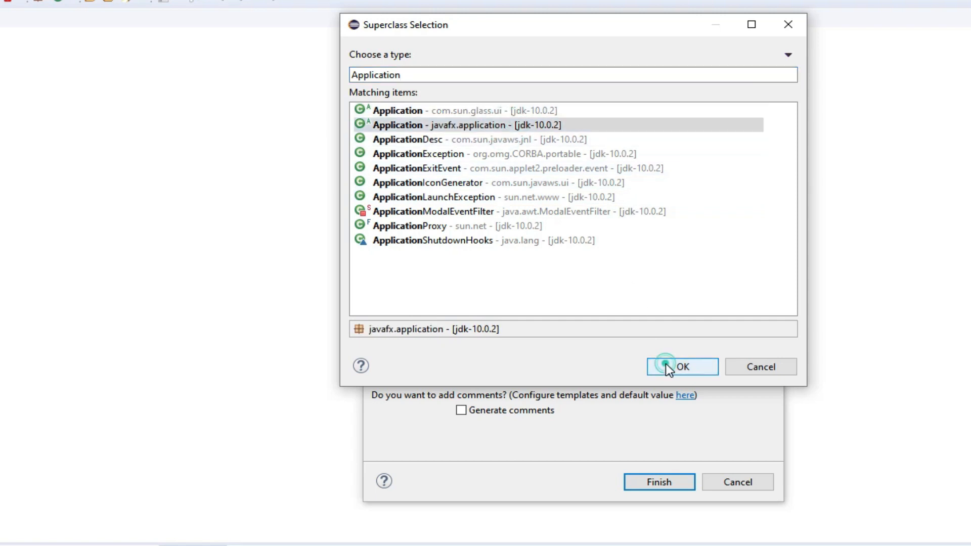
left_click(682, 366)
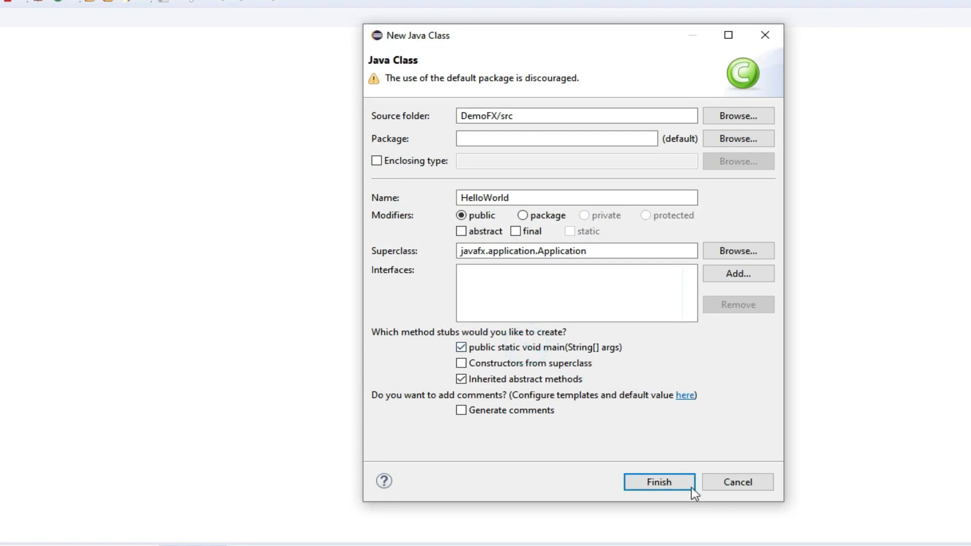
left_click(658, 481)
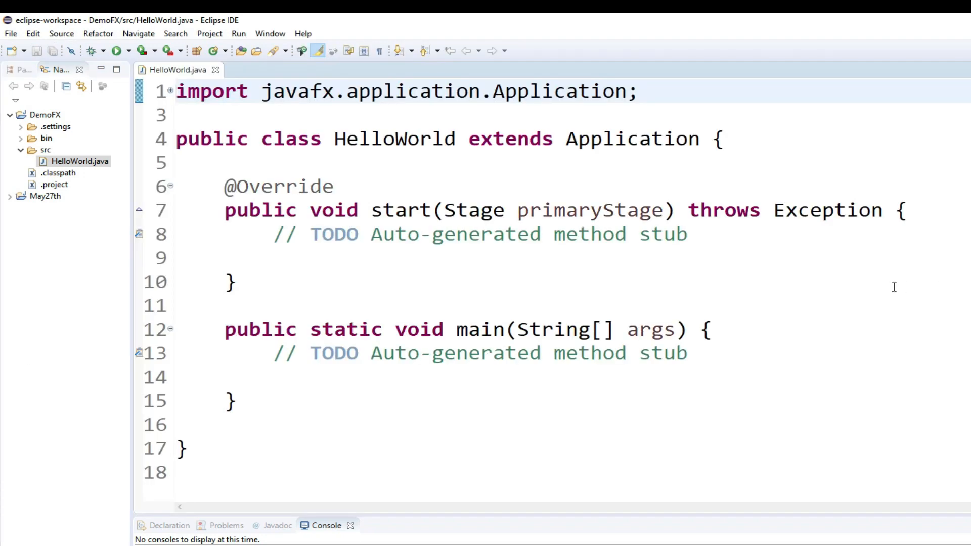
Step: Paste the JavaFX button program into HelloWorld and organize imports, choosing the javafx classes
left_click(177, 91)
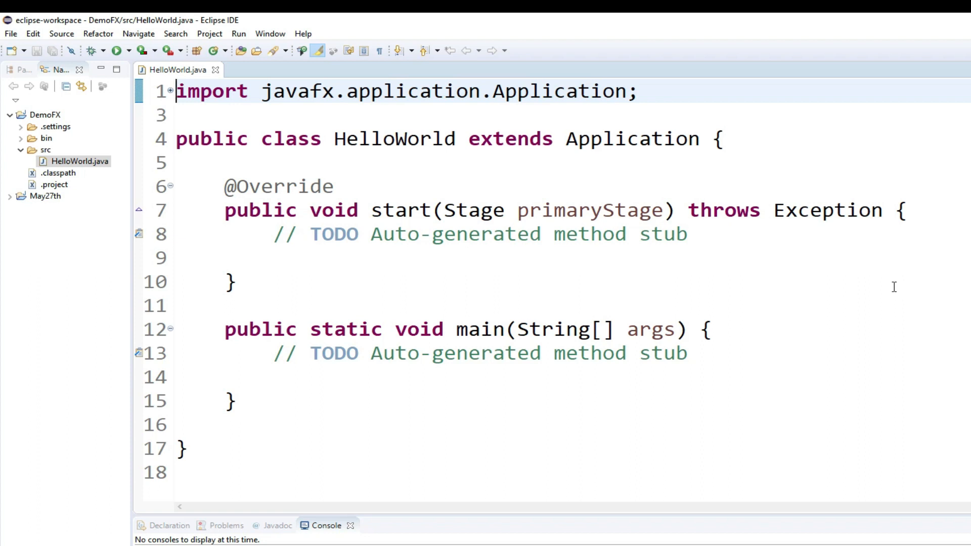
mouse_move(472, 396)
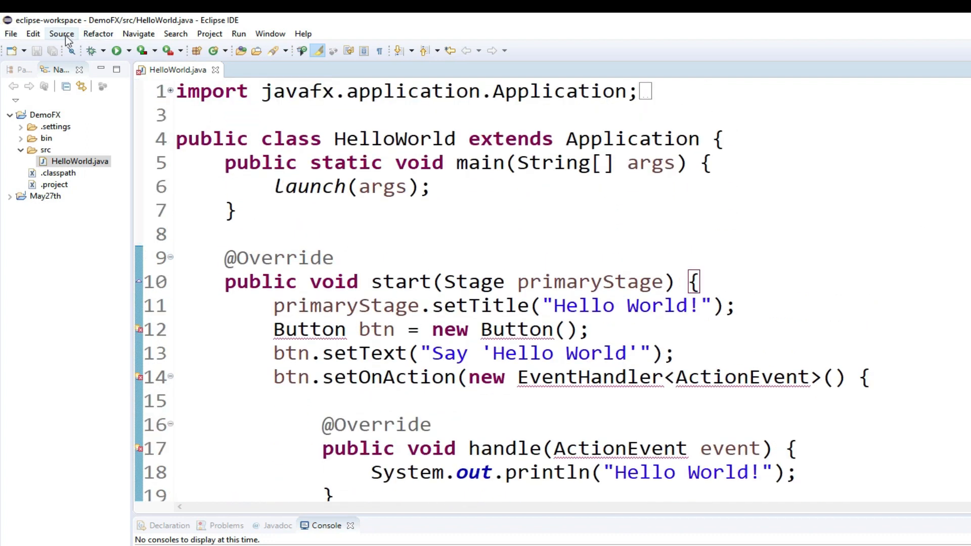
left_click(61, 34)
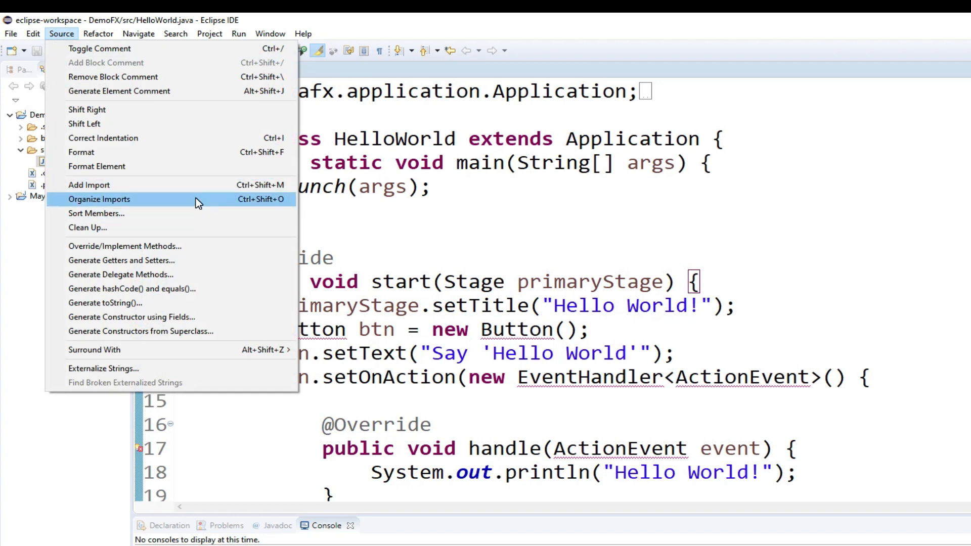
left_click(99, 199)
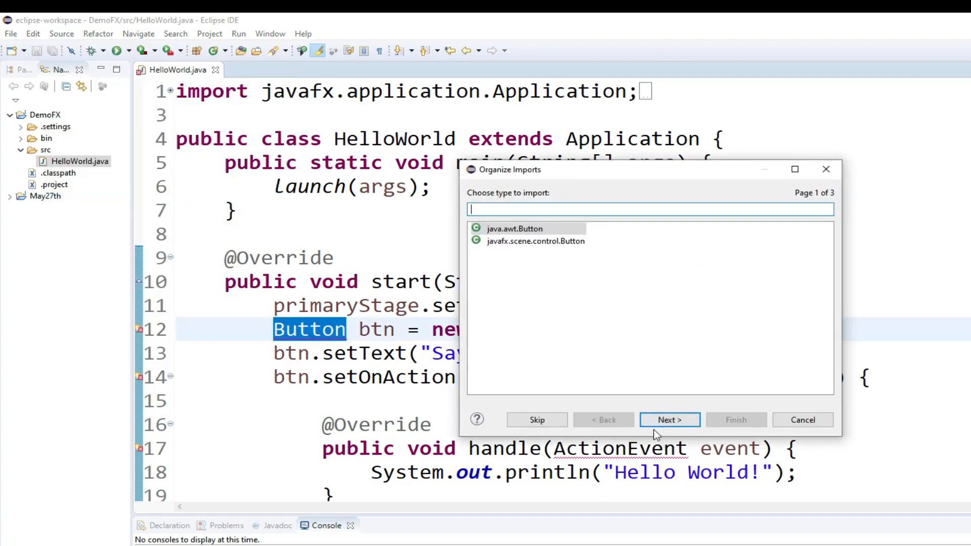
left_click(668, 420)
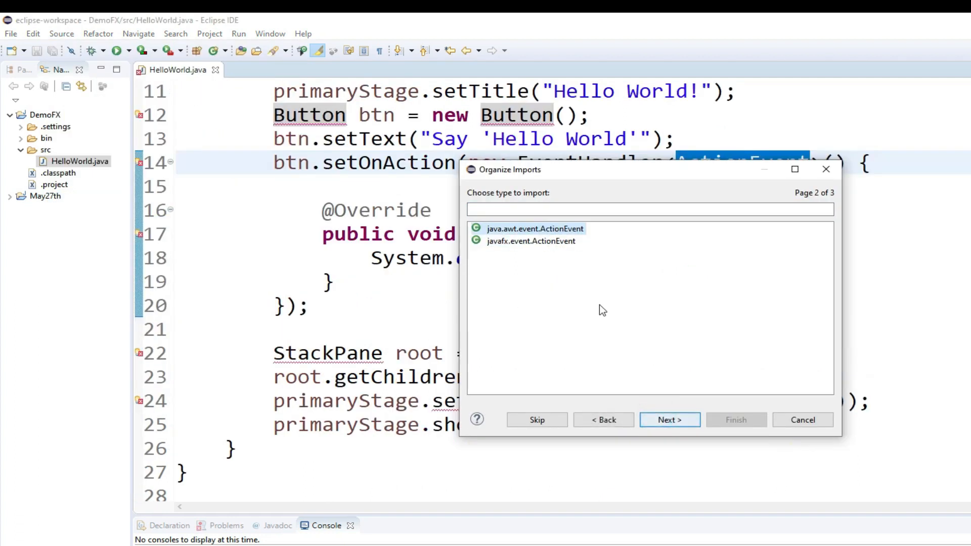
left_click(669, 419)
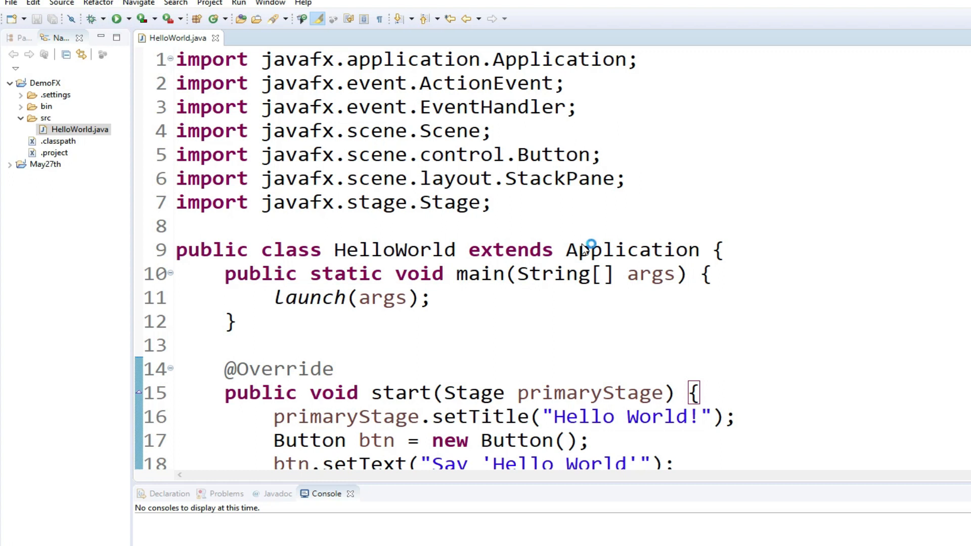
mouse_move(586, 250)
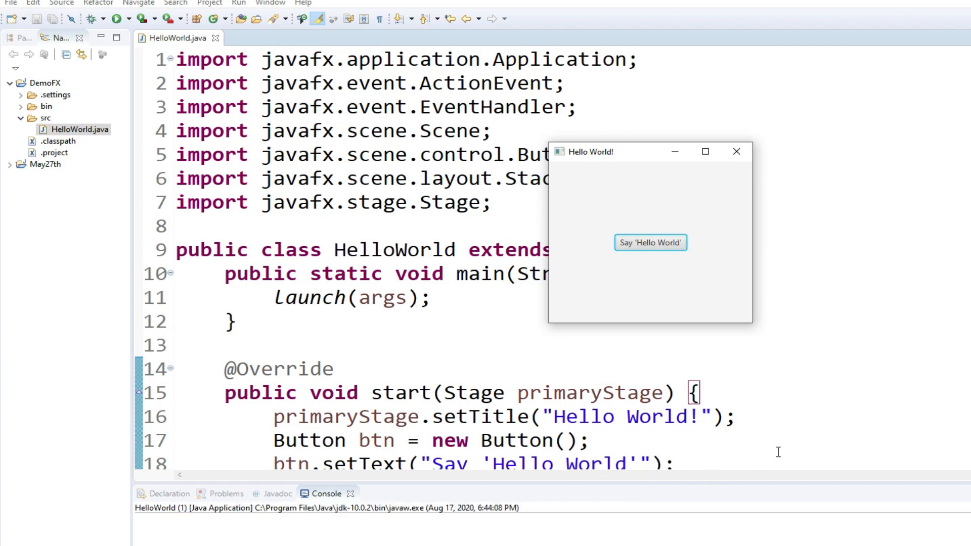
Step: Move the running Hello World! window aside and press its Say 'Hello World' button
left_click_drag(595, 152, 896, 158)
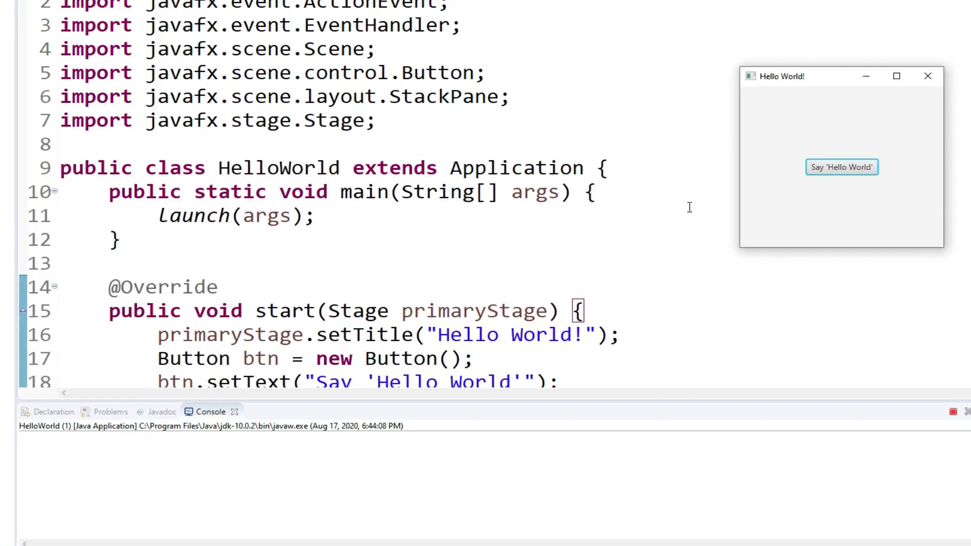
left_click(841, 167)
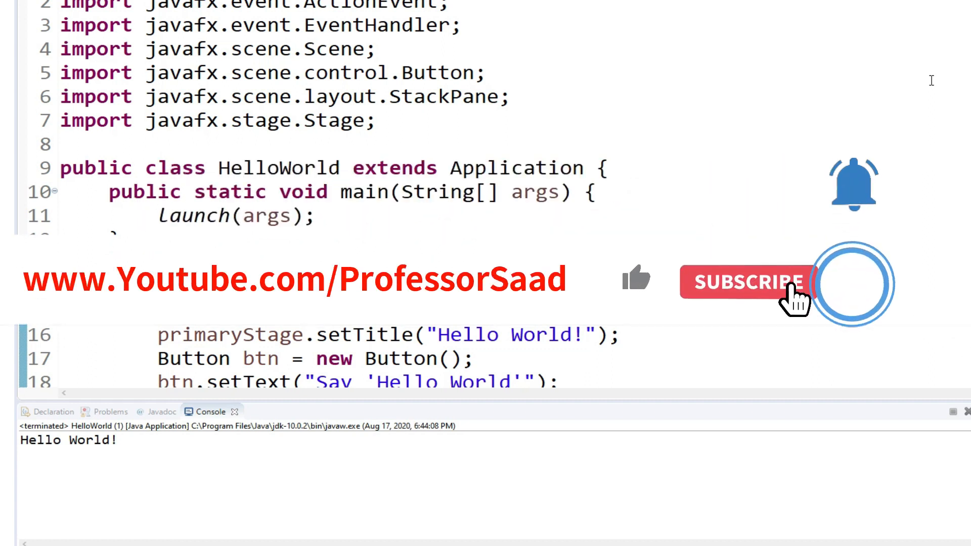
Step: Close the Hello World! window, leaving 'Hello World!' printed in the console
left_click(749, 282)
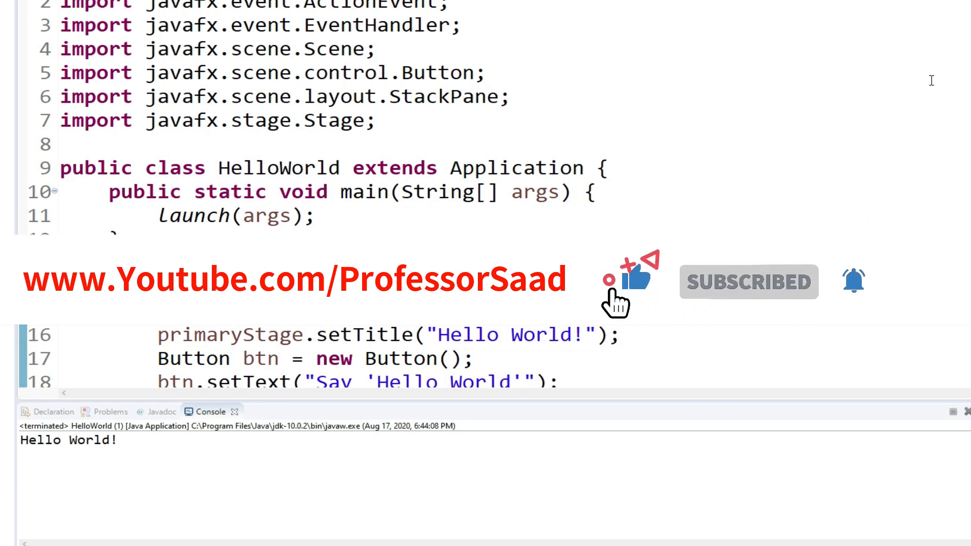